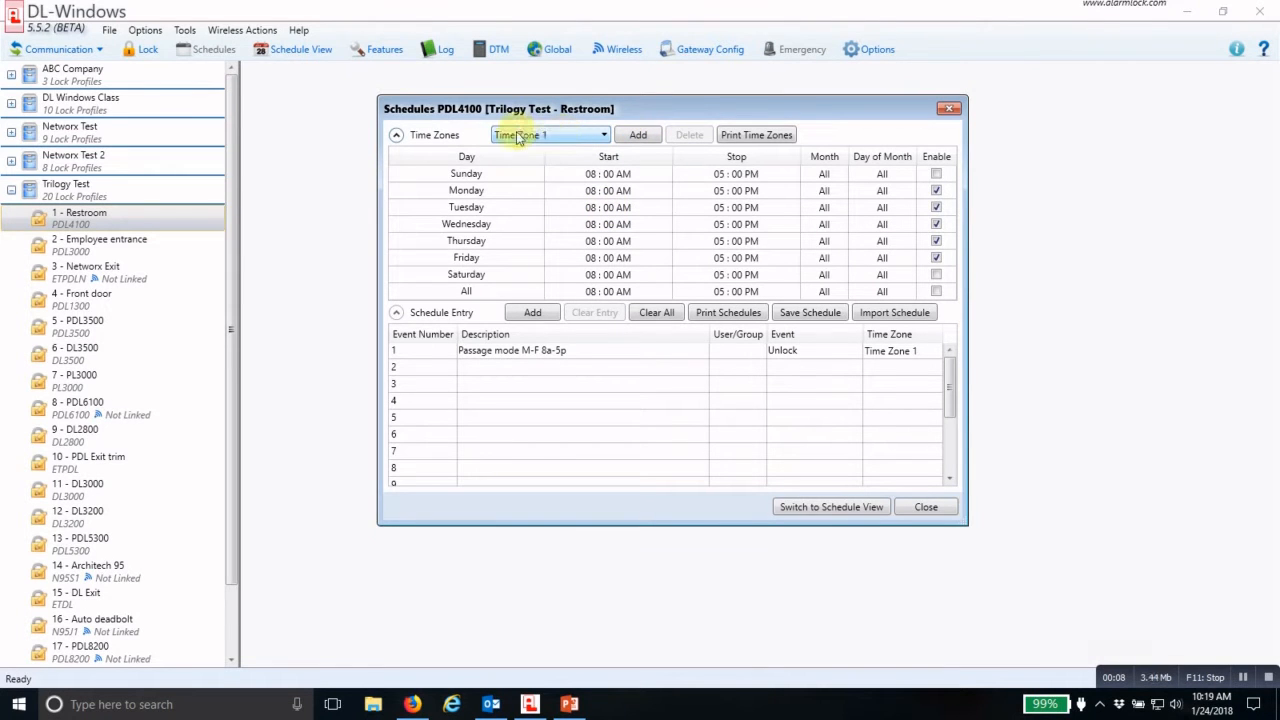
mouse_move(530, 144)
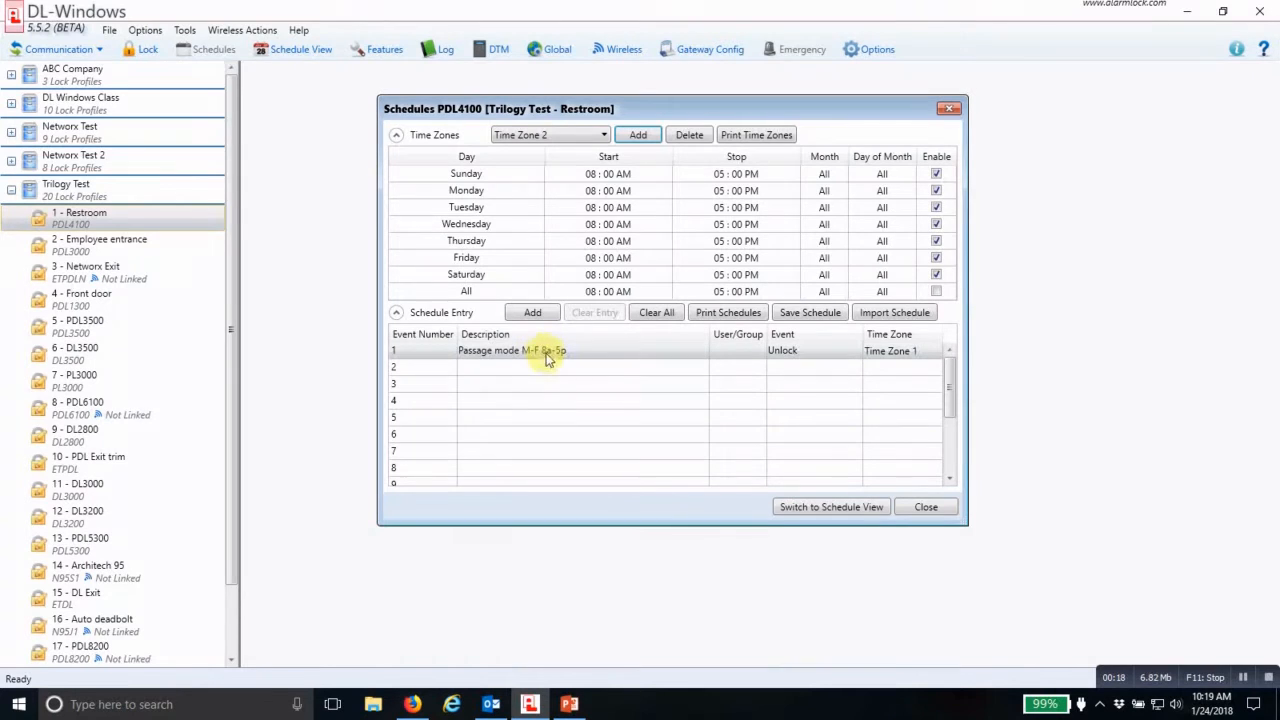
mouse_move(544, 352)
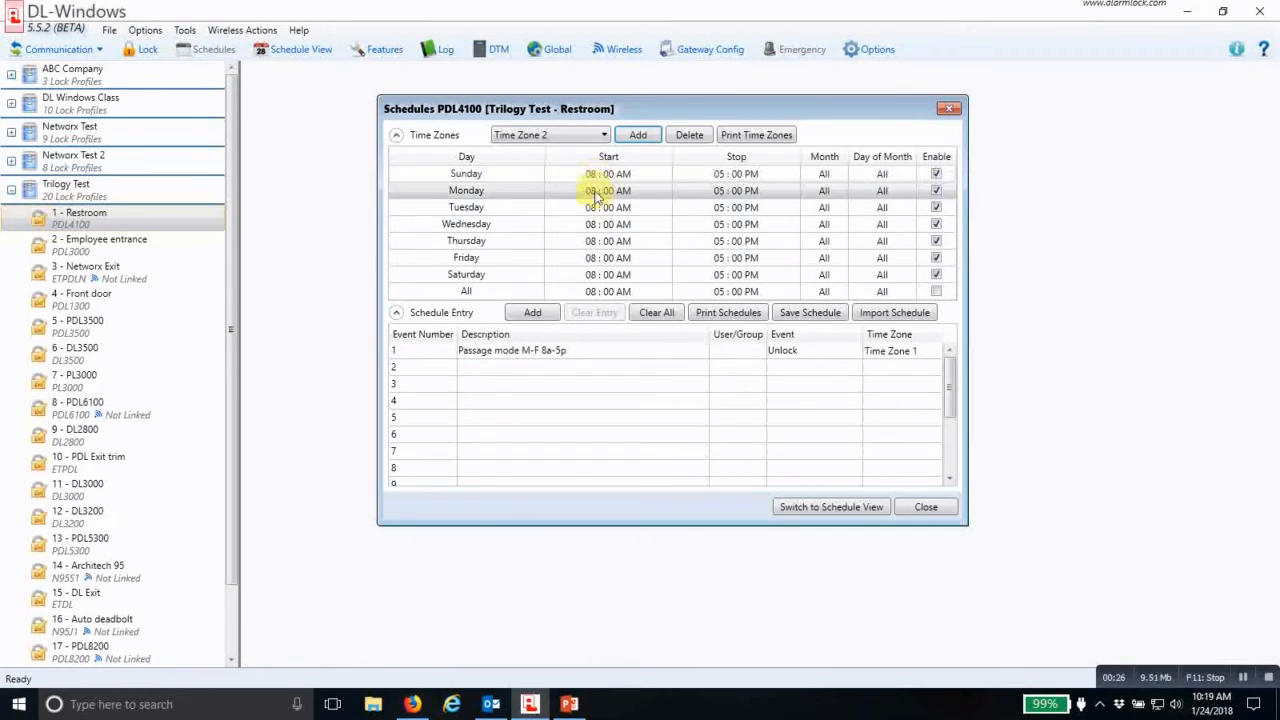
Select a Stop time cell in Time Zone 2 of the Restroom lock schedule
click(736, 206)
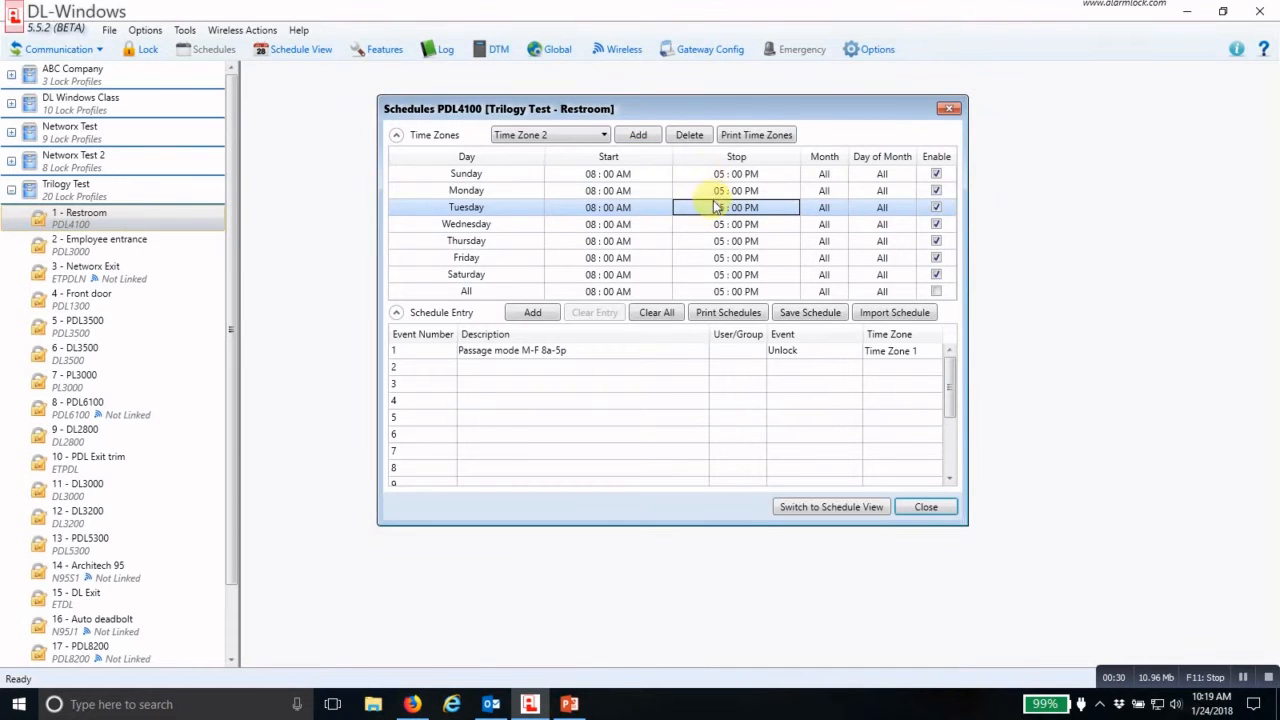
Clear all stop times in Time Zone 2, leaving only the 8 AM starts
right_click(716, 206)
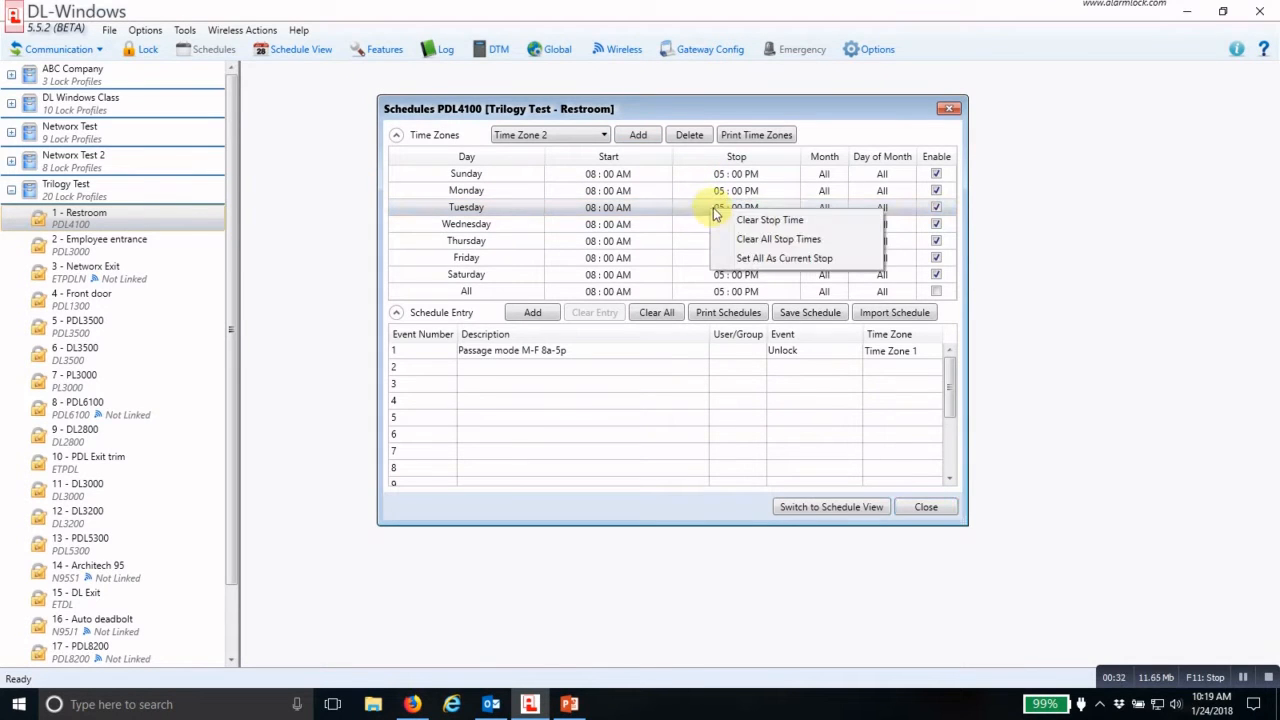
mouse_move(768, 240)
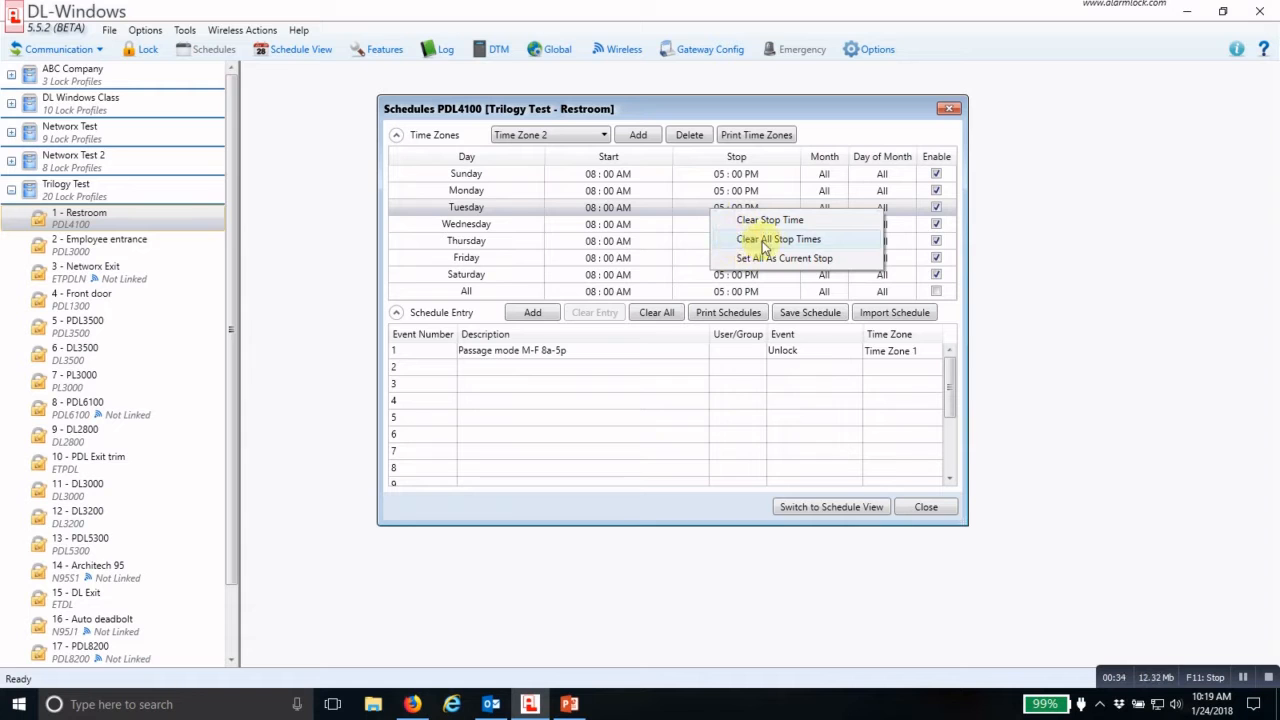
click(780, 240)
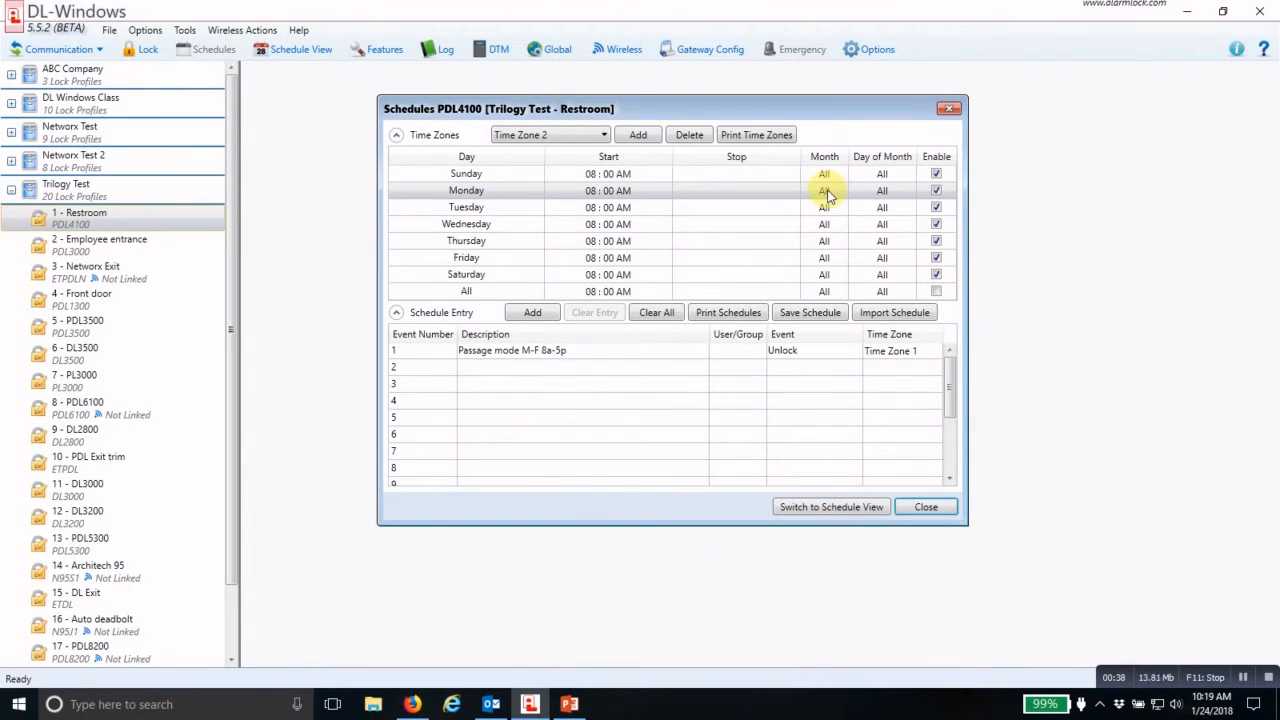
Restrict Monday in Time Zone 2 to February 19, the only enabled day
click(840, 192)
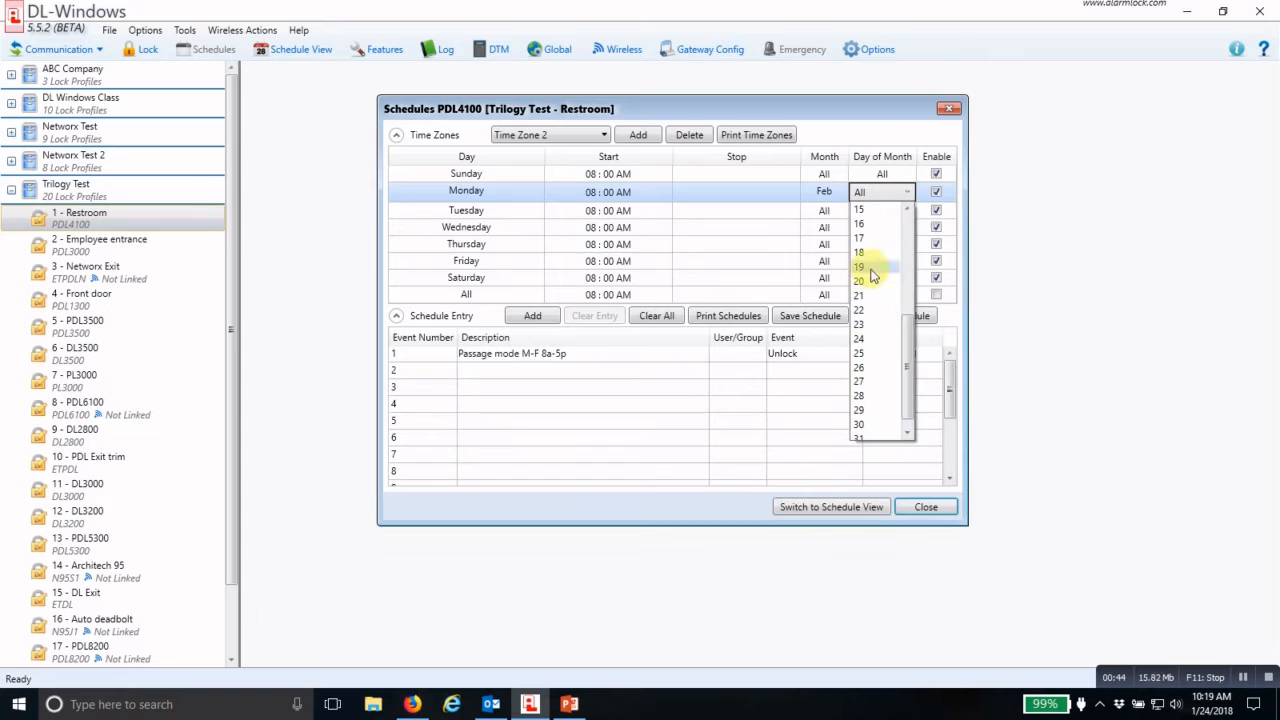
click(858, 266)
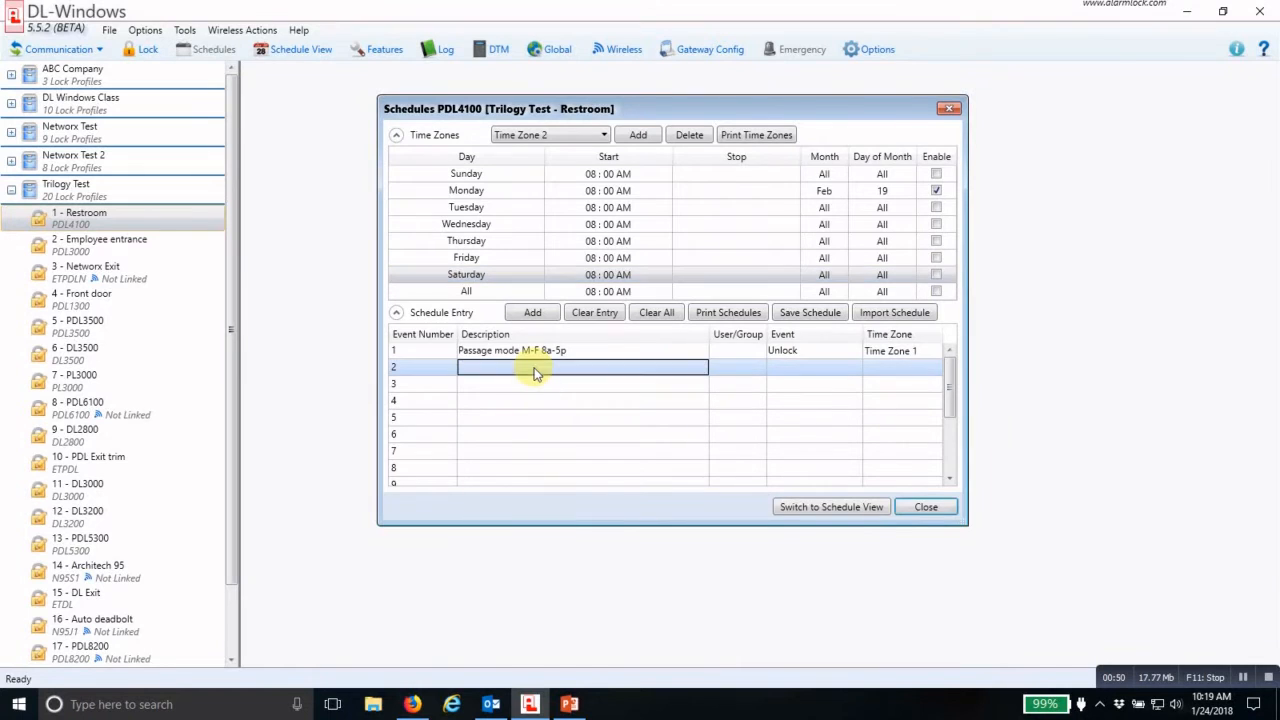
Name schedule entry 2 'Presidents Day 2018' with event Lock on Time Zone 2
text(Presidents Day)
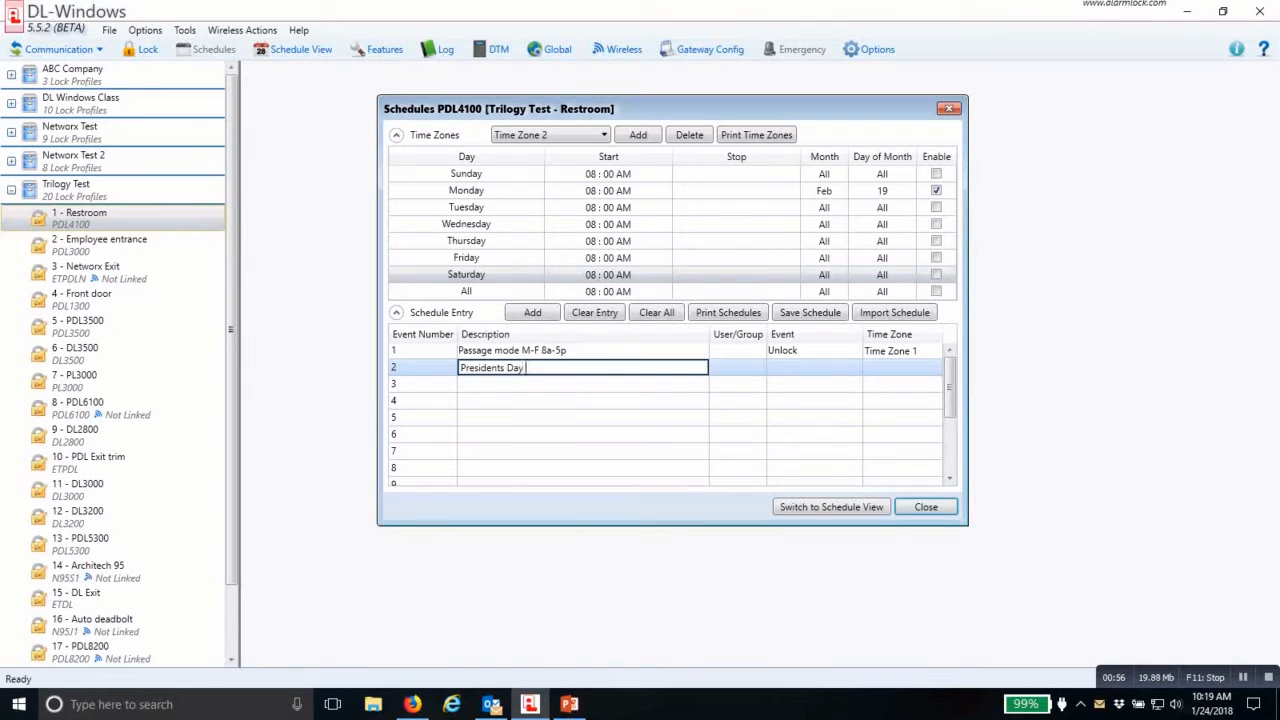
text(2018)
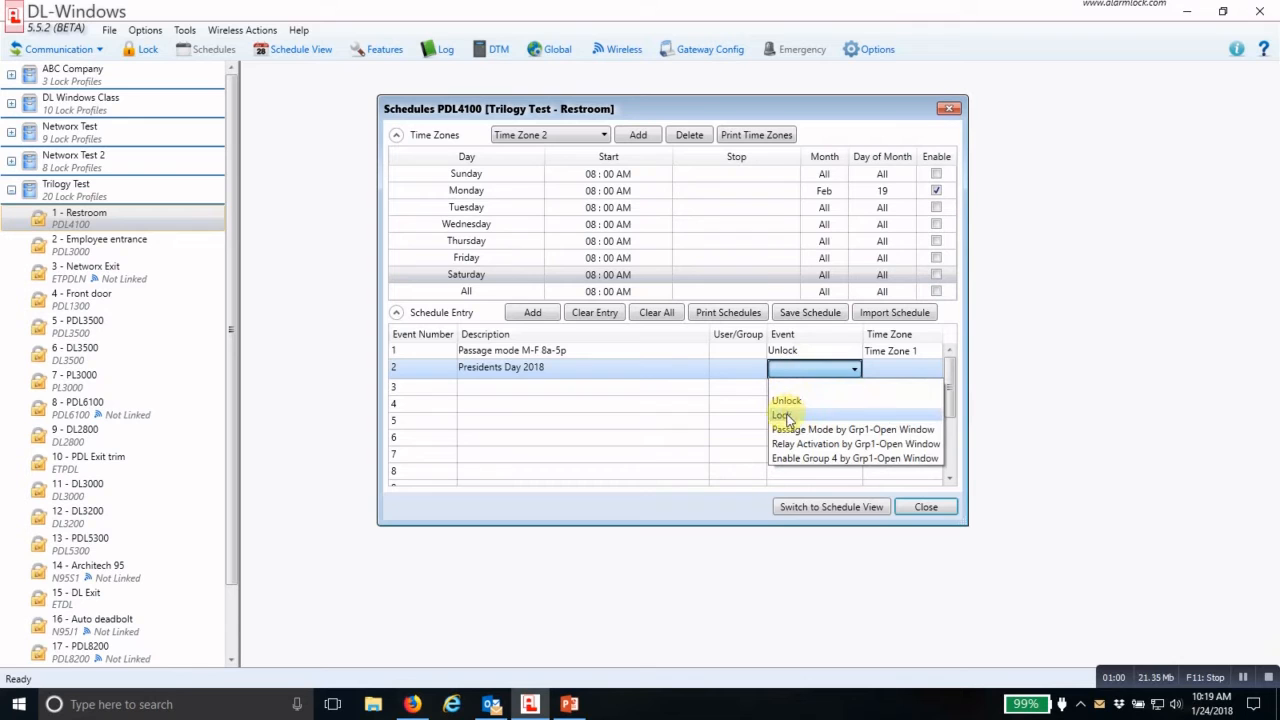
click(780, 414)
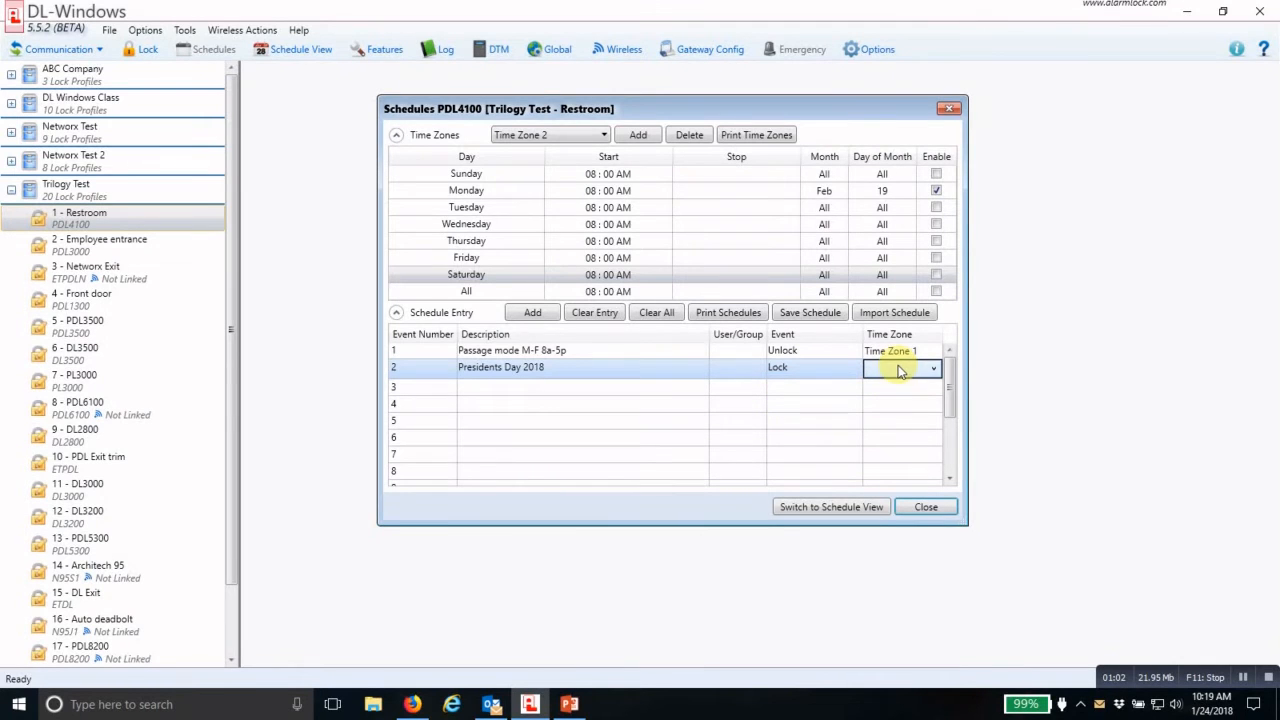
click(932, 368)
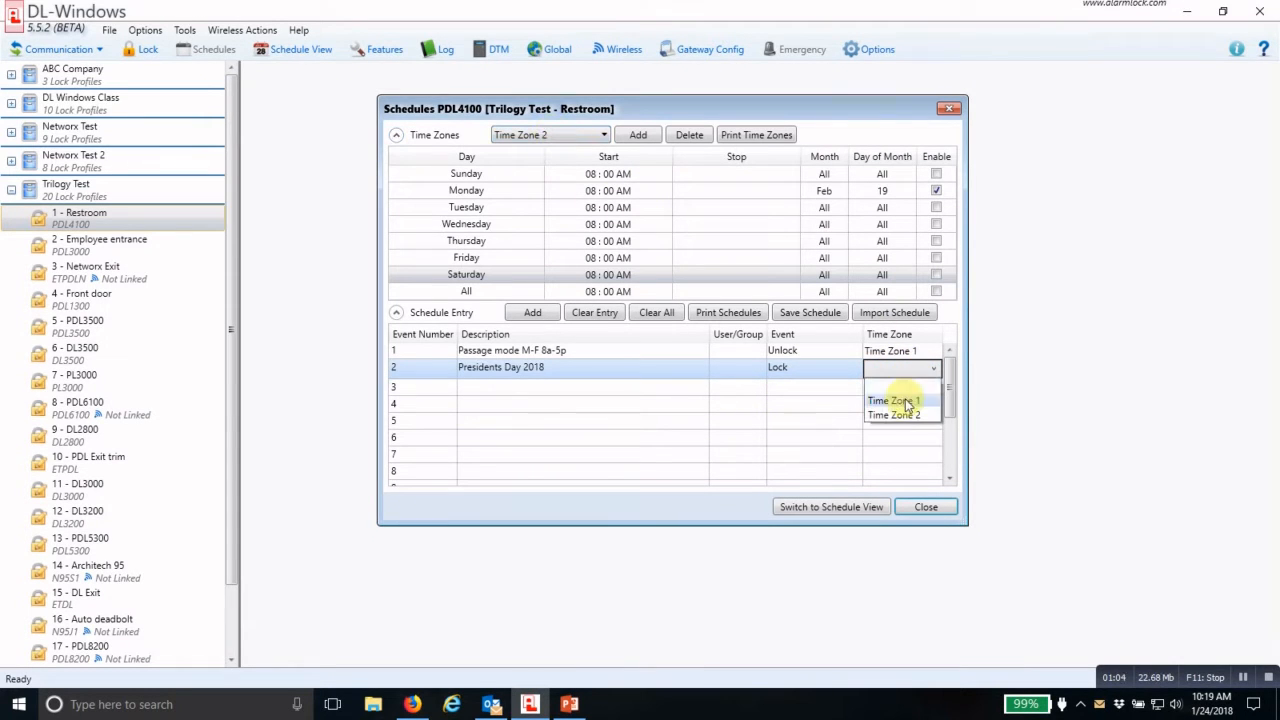
click(892, 414)
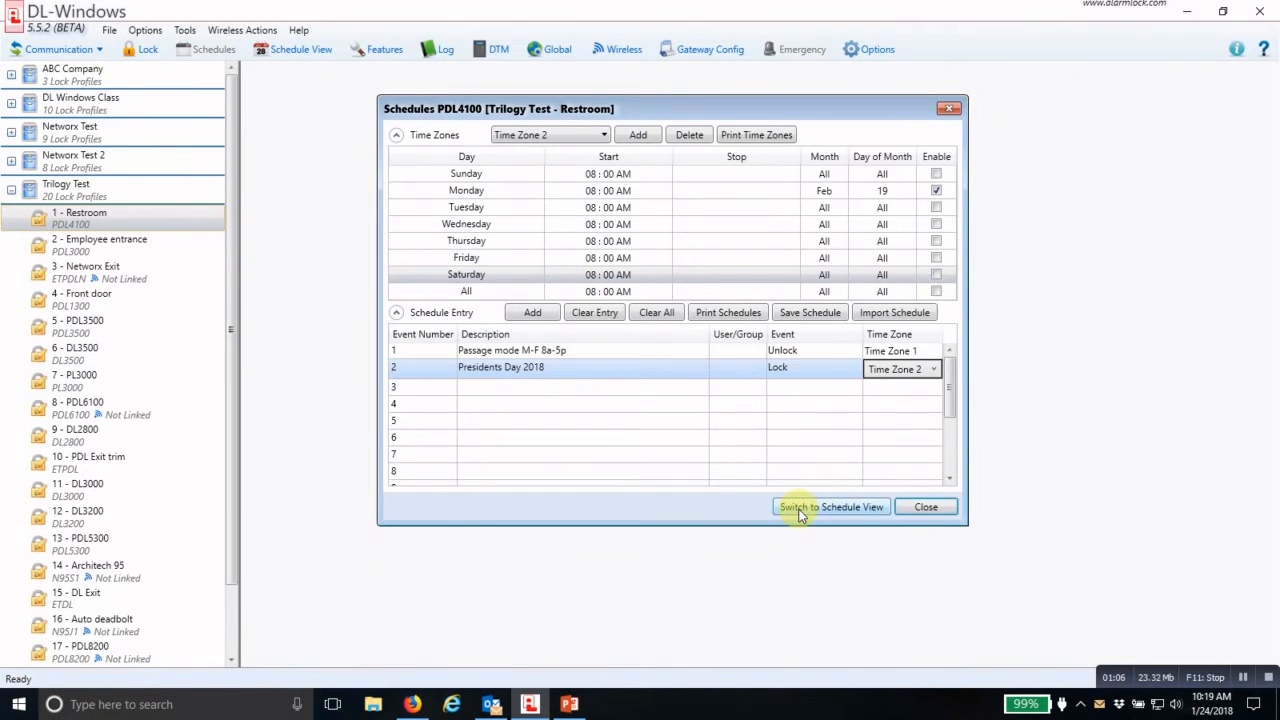
Switch to Schedule View, overwriting previous data, to review the compiled schedule
click(830, 506)
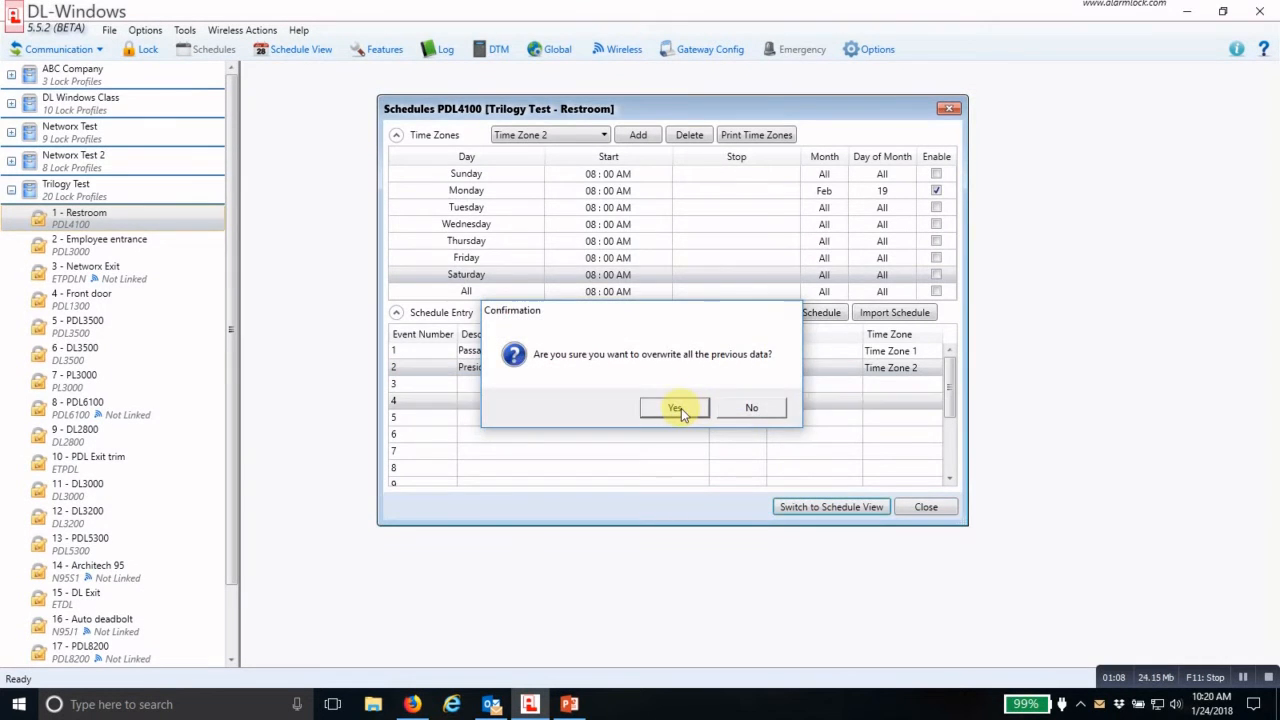
click(674, 408)
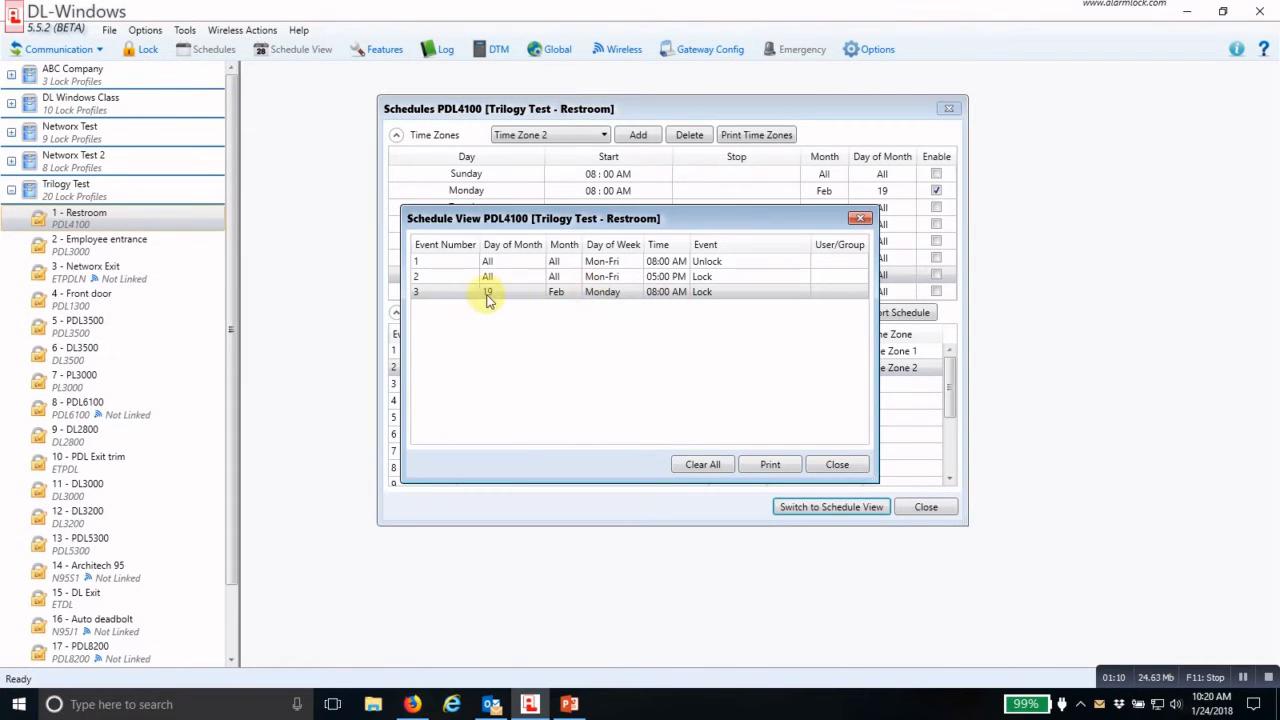